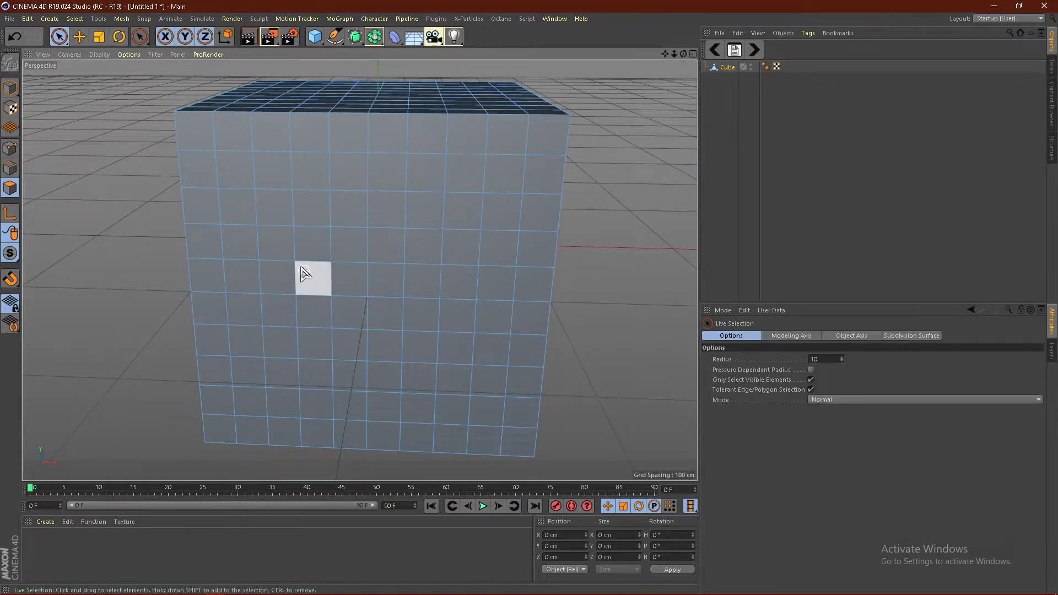
Paint-select a block of front-face polygons on the subdivided cube with Live Selection
left_click_drag(304, 277, 308, 365)
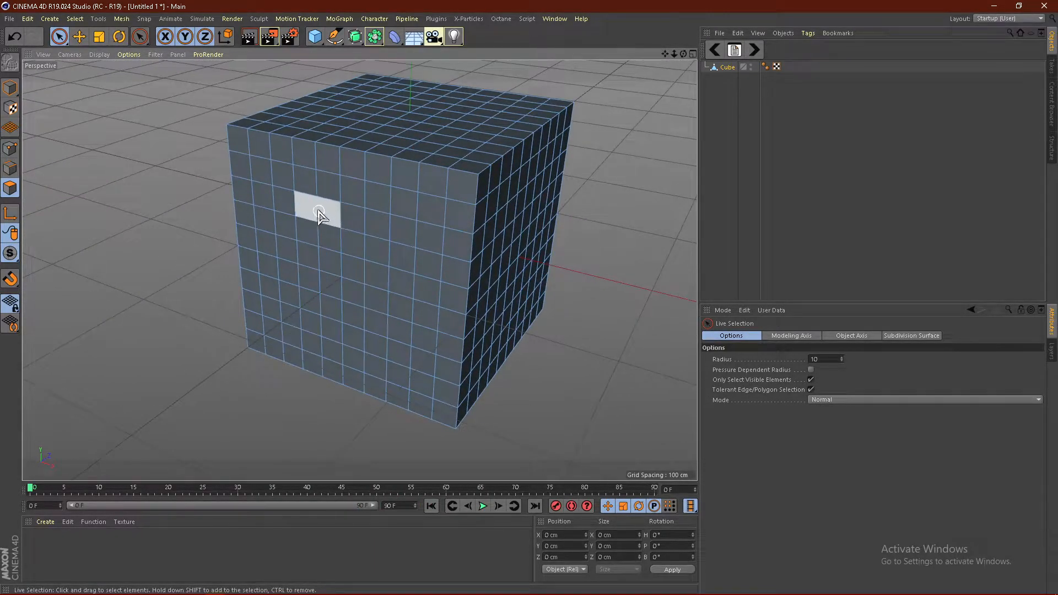
left_click_drag(321, 215, 302, 270)
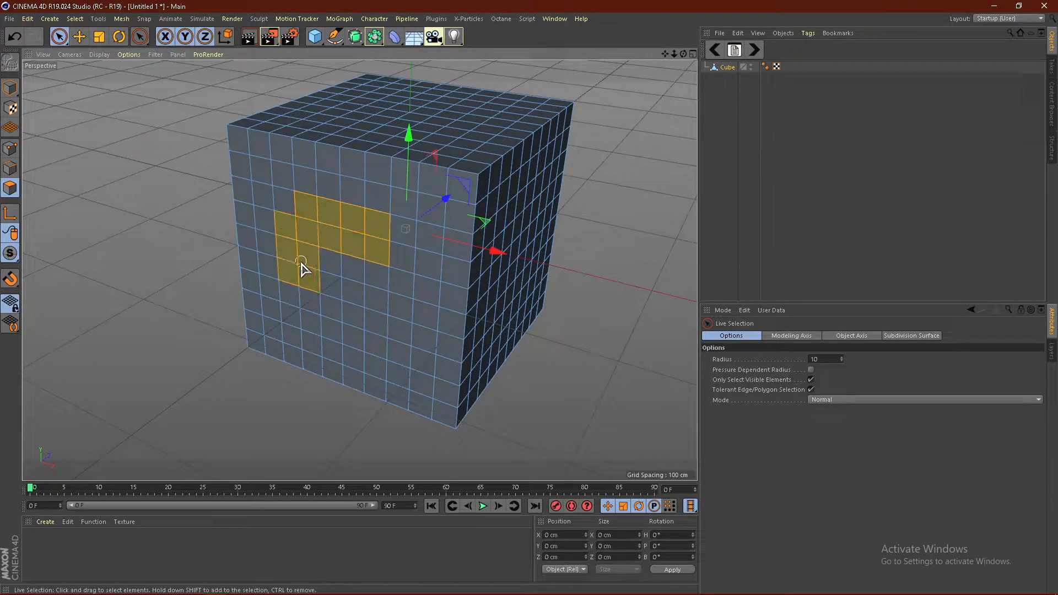
left_click_drag(302, 263, 371, 229)
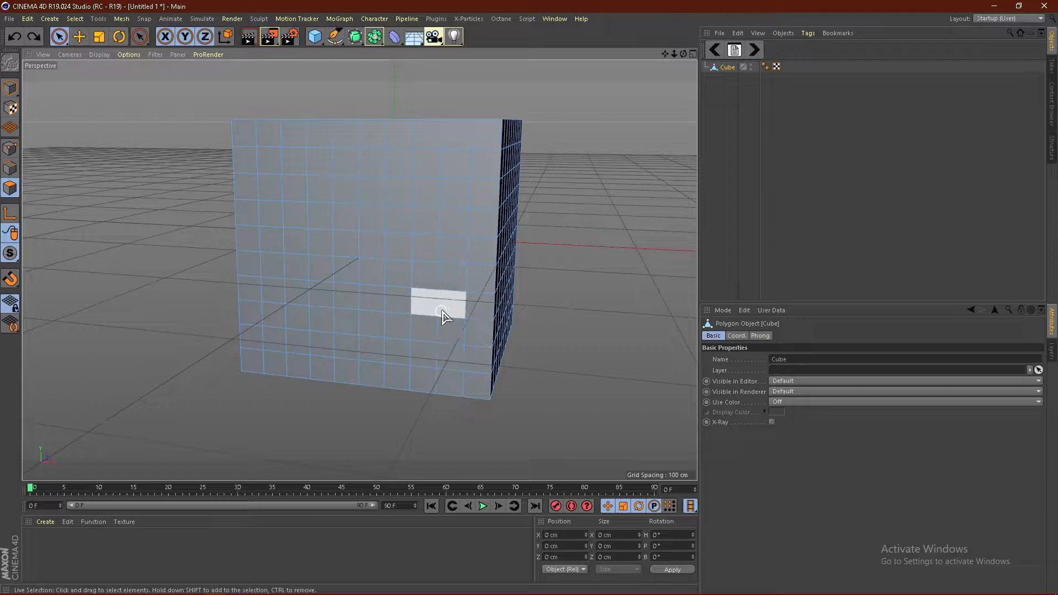
left_click(439, 311)
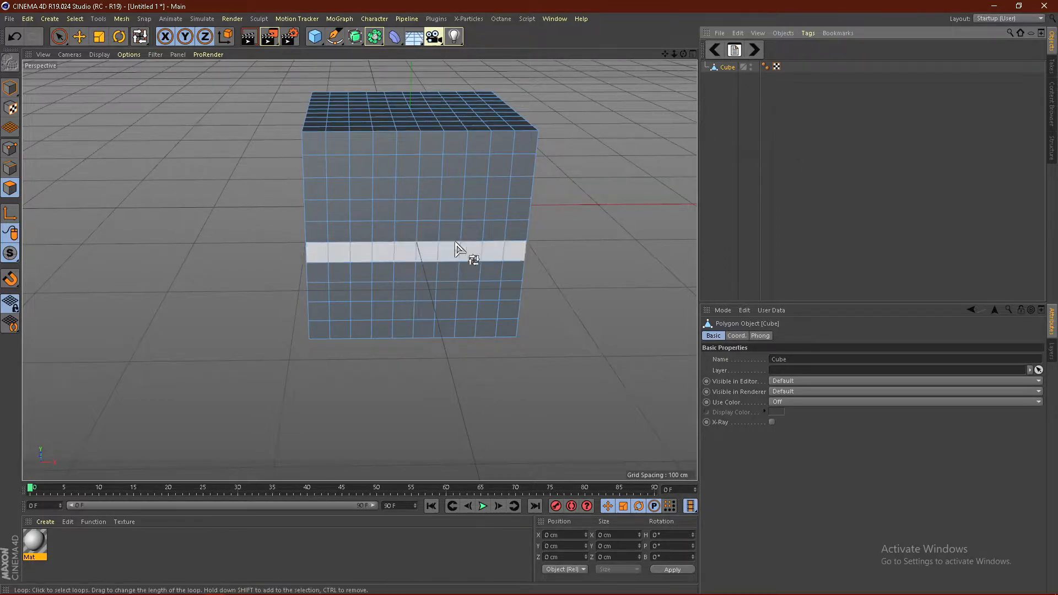
Try a MoGraph Cloner on the cube, then add an Atom Array from the deformer palette
left_click(339, 19)
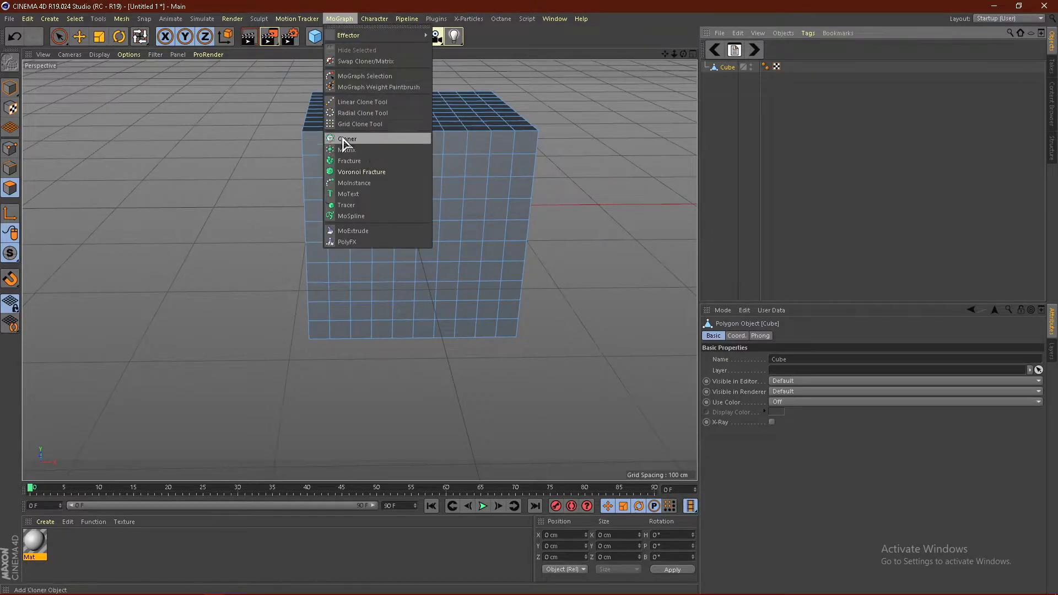
mouse_move(368, 146)
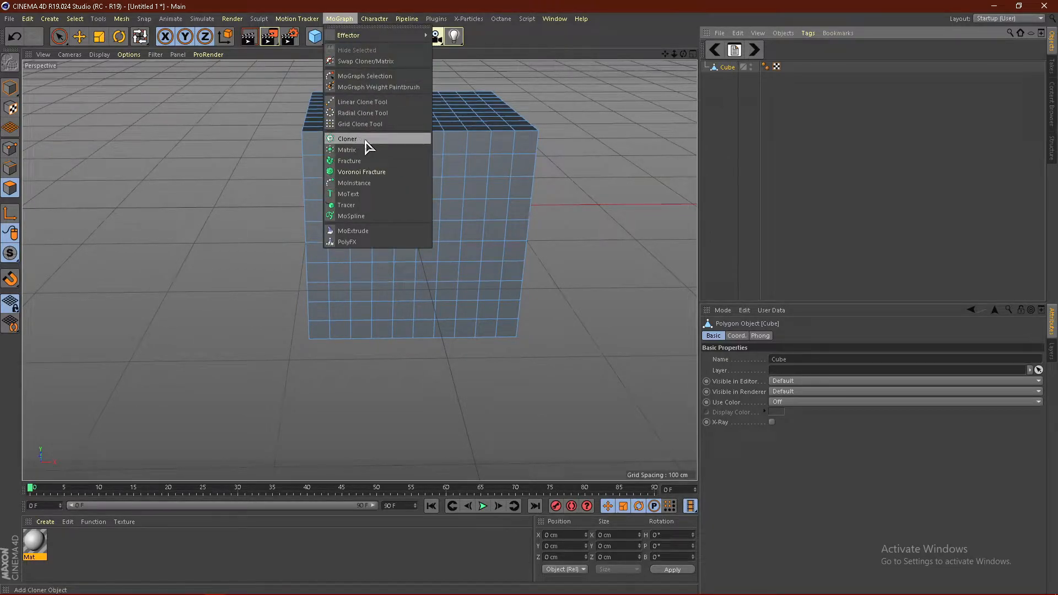
left_click(348, 139)
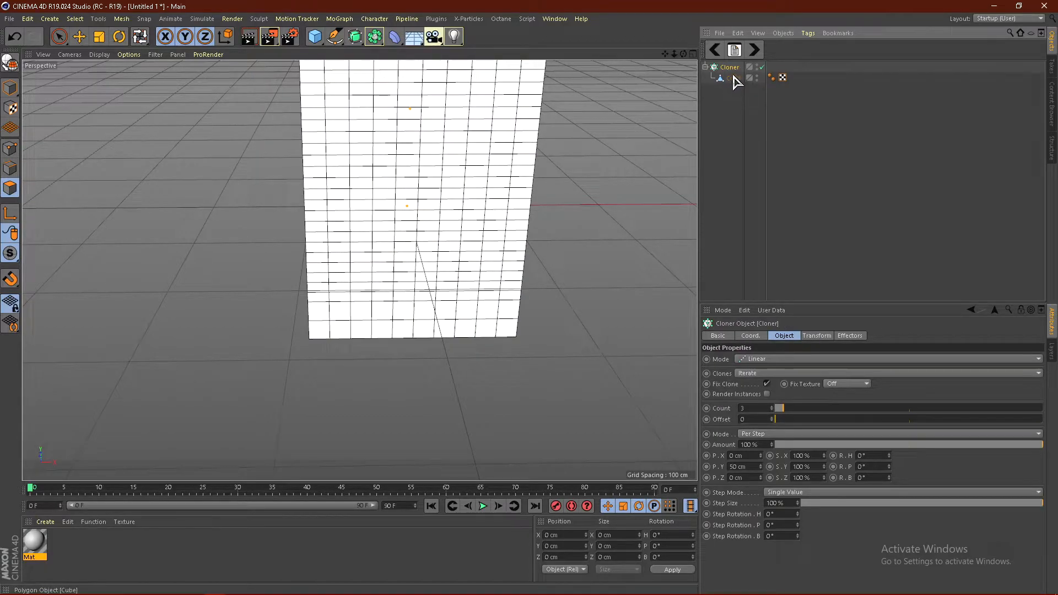
left_click(394, 36)
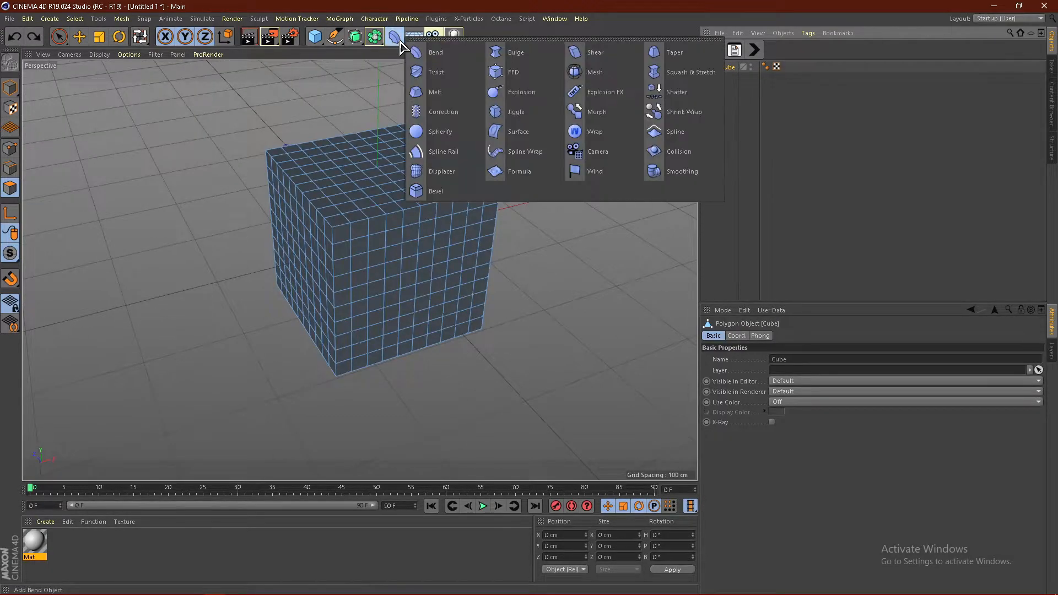
left_click(436, 52)
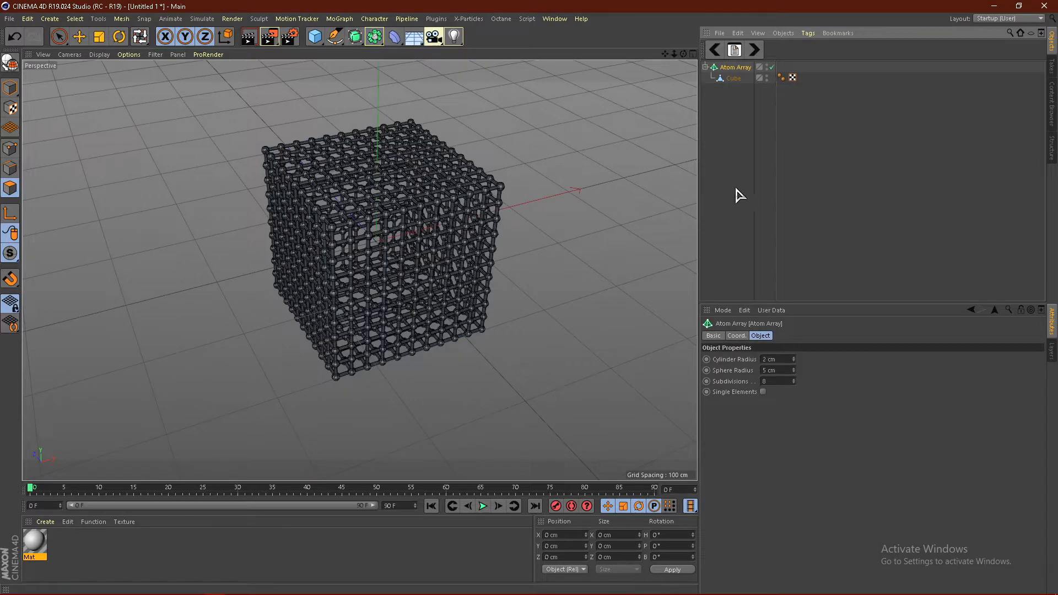
left_click(373, 37)
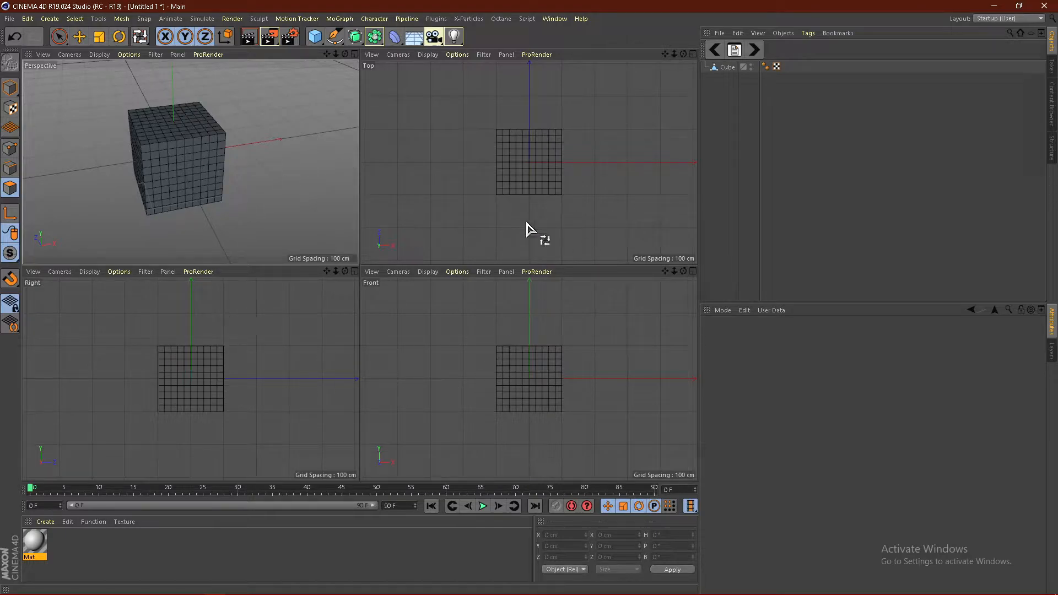
mouse_move(358, 260)
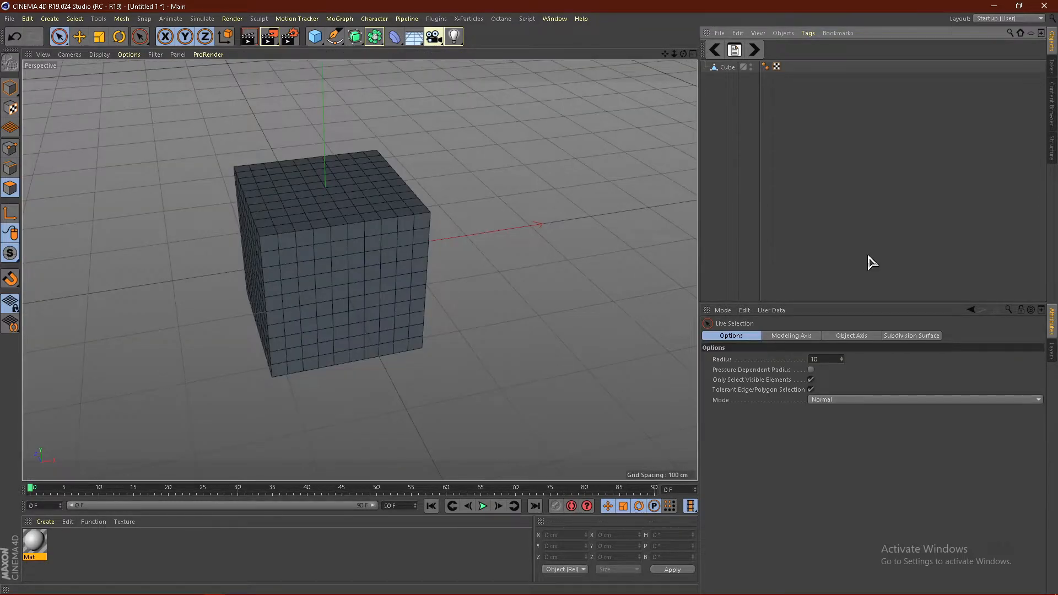
Switch to the Move tool, then to the Scale tool for the cube's elements
left_click(79, 37)
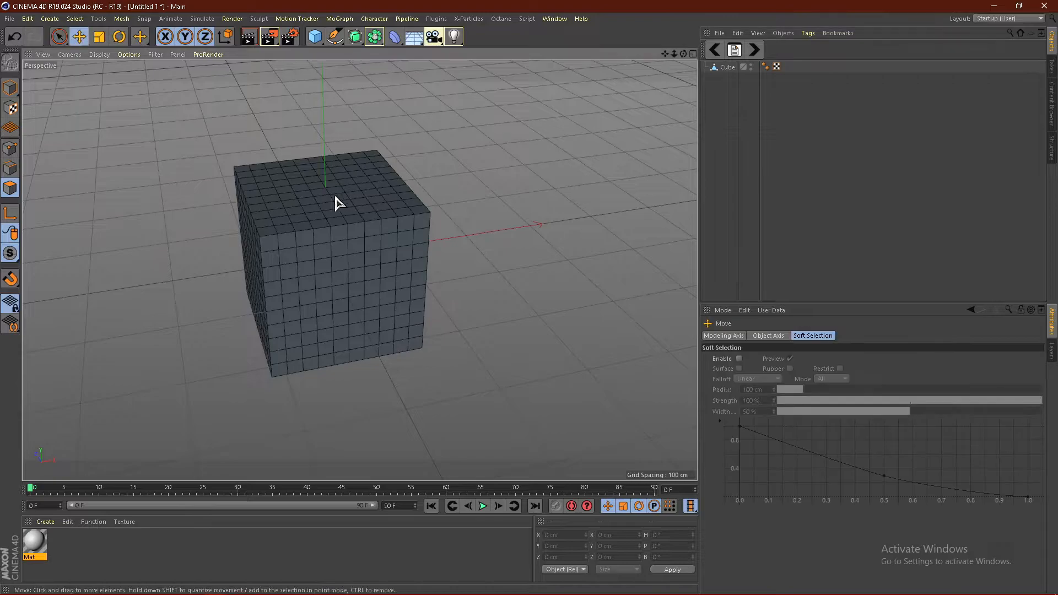
mouse_move(541, 247)
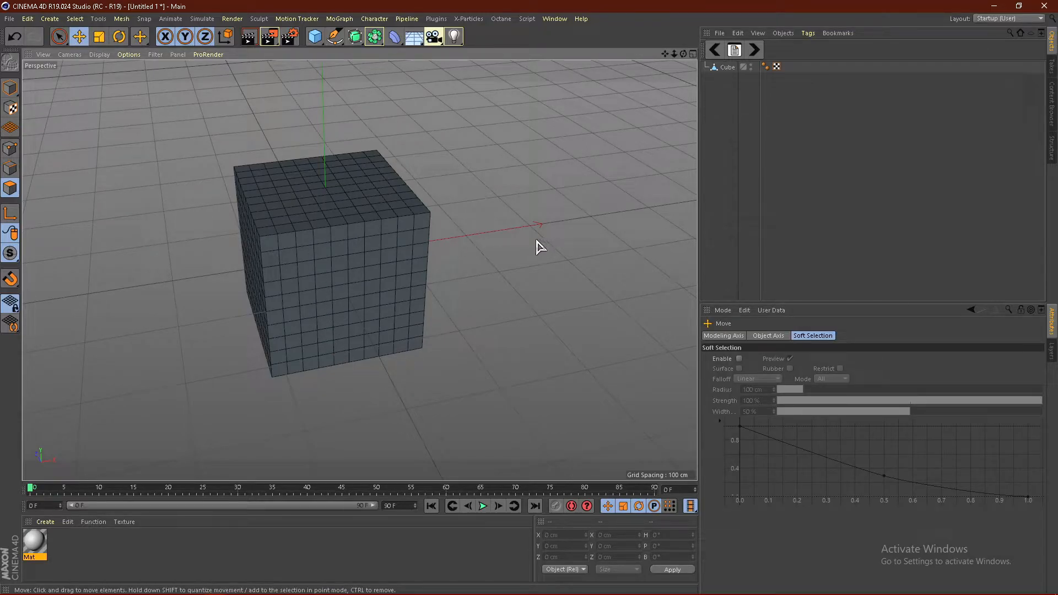
left_click(119, 37)
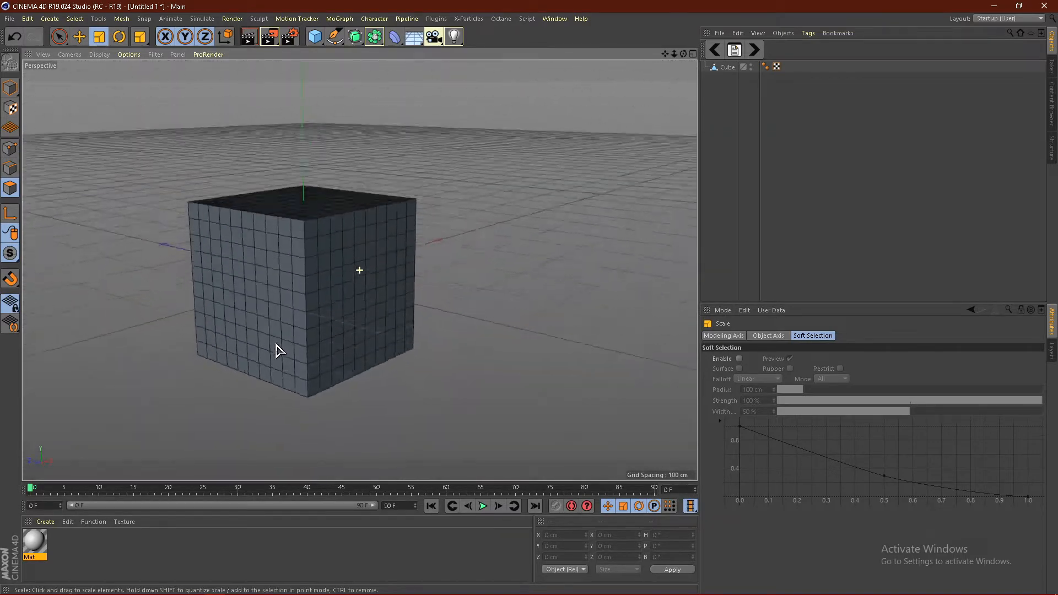
left_click(435, 37)
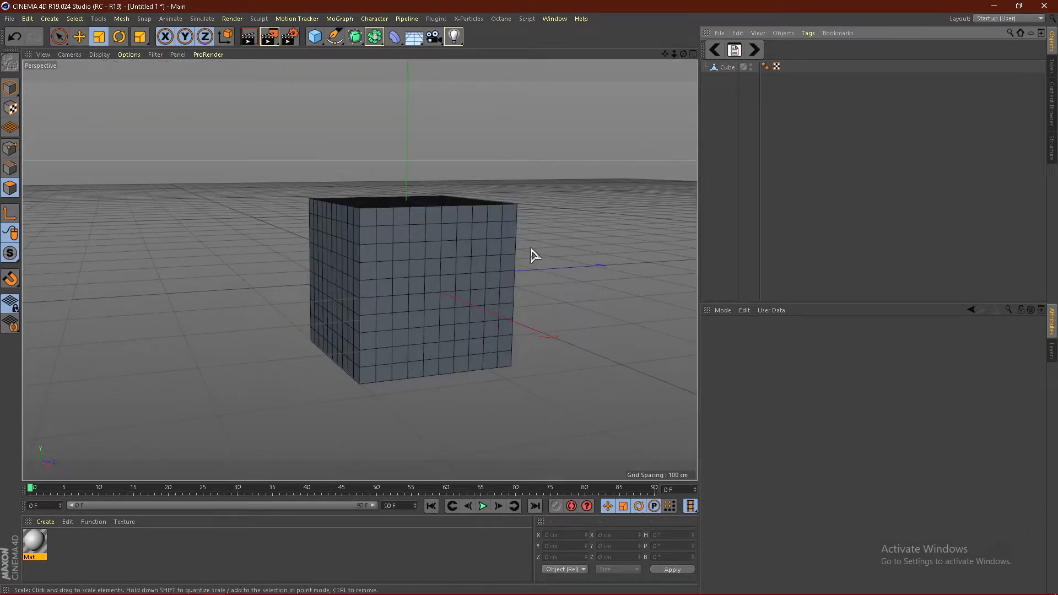
left_click_drag(536, 254, 338, 312)
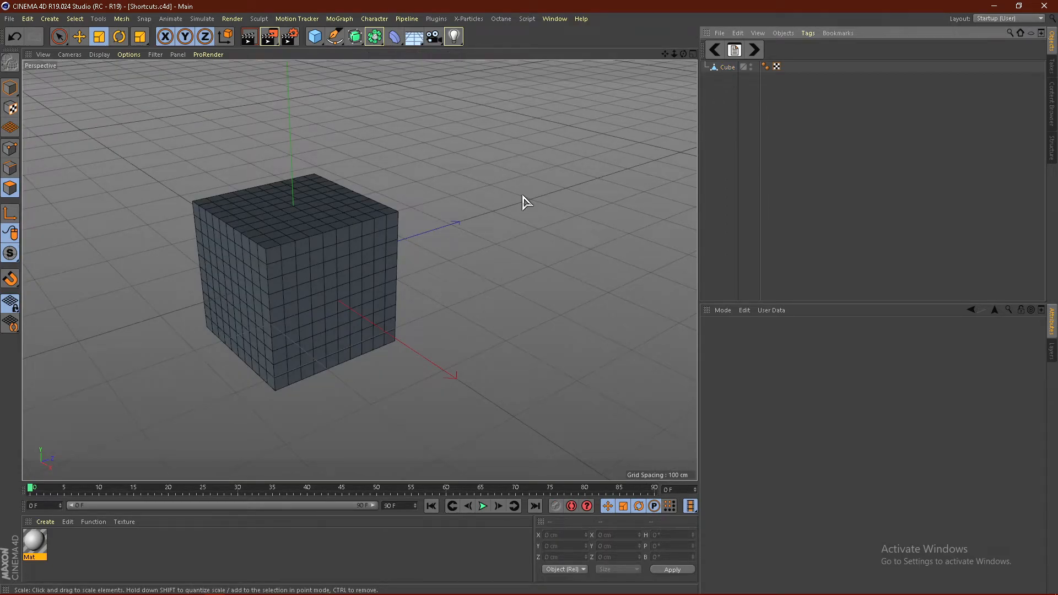
mouse_move(320, 148)
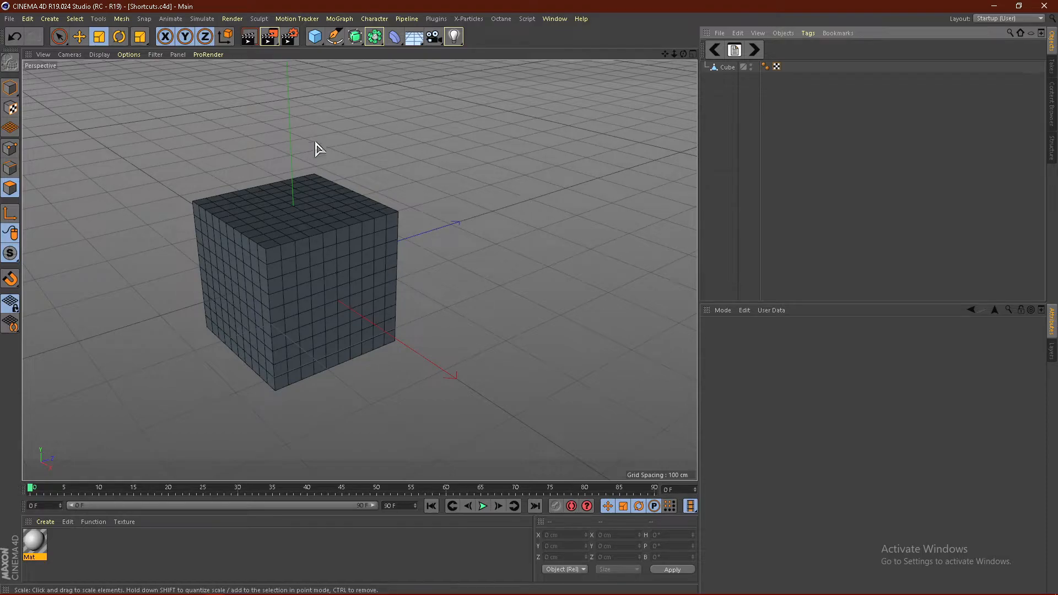
mouse_move(302, 229)
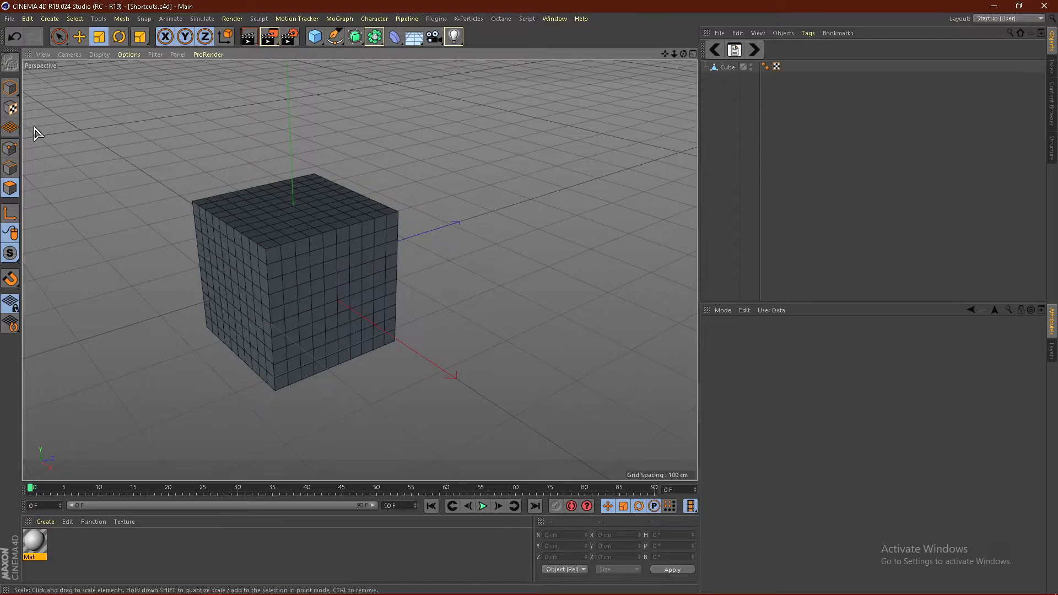
Save the project incrementally as Shortcuts_0001 from the File menu
left_click(10, 18)
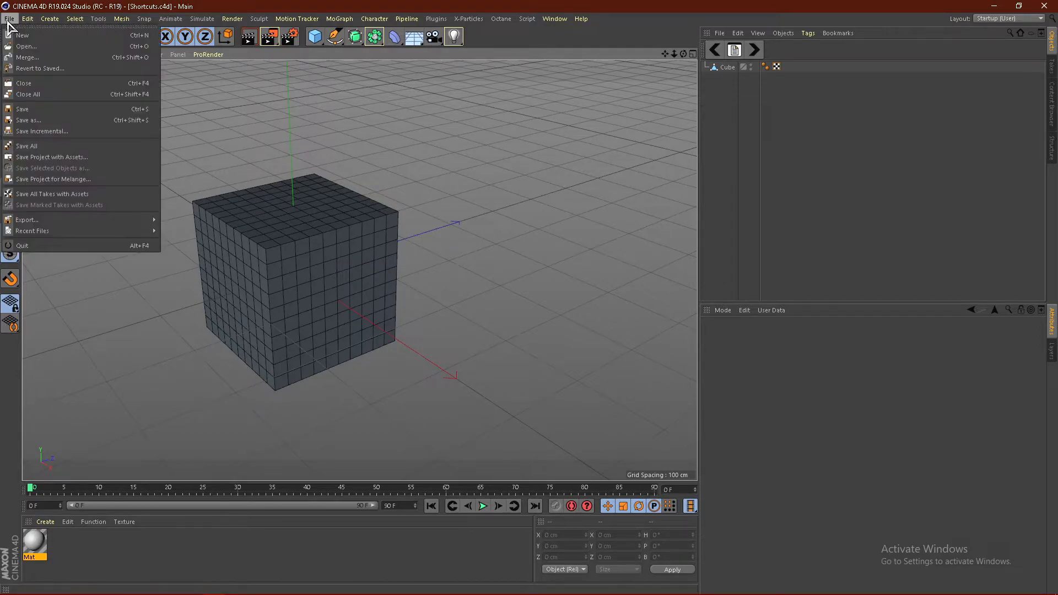
left_click(170, 19)
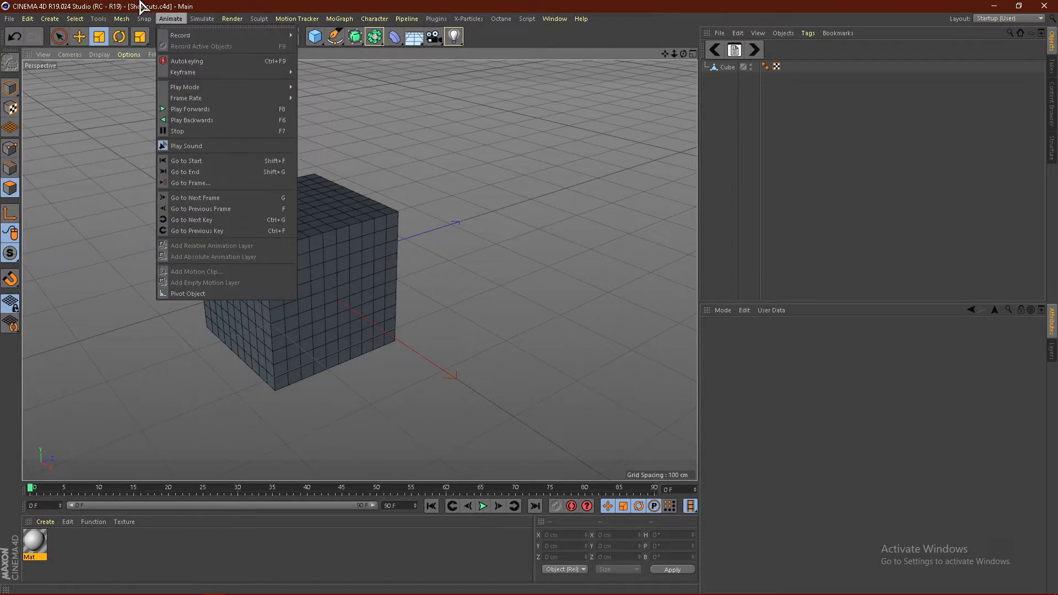
left_click(143, 19)
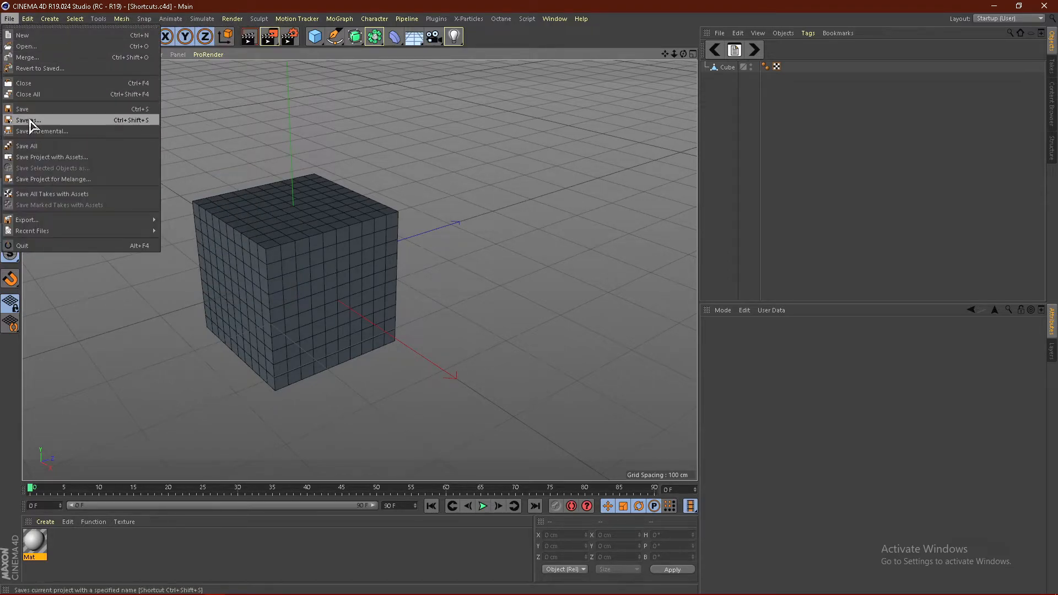
mouse_move(44, 131)
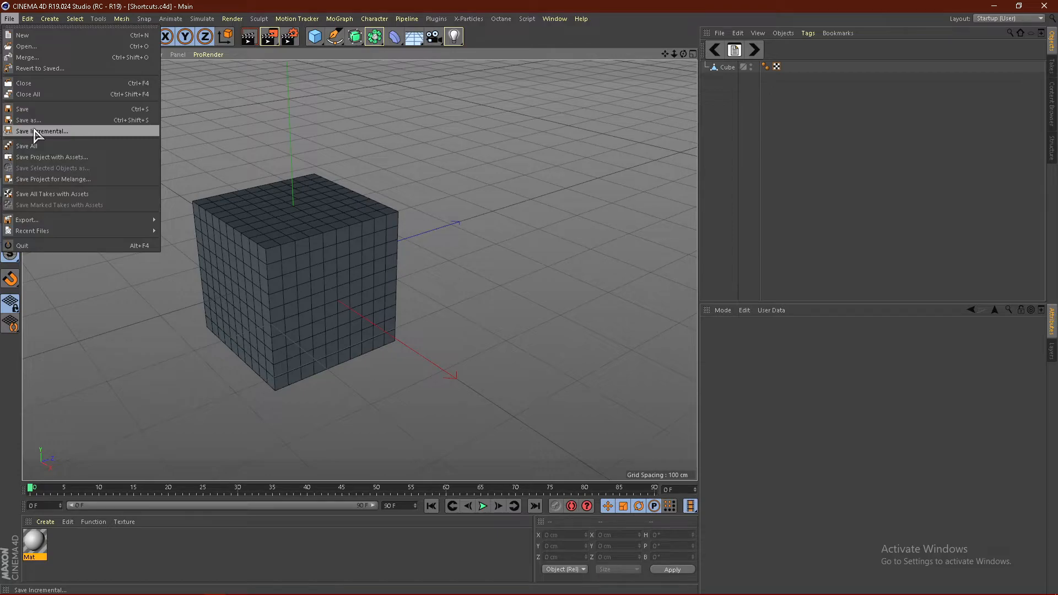
mouse_move(26, 145)
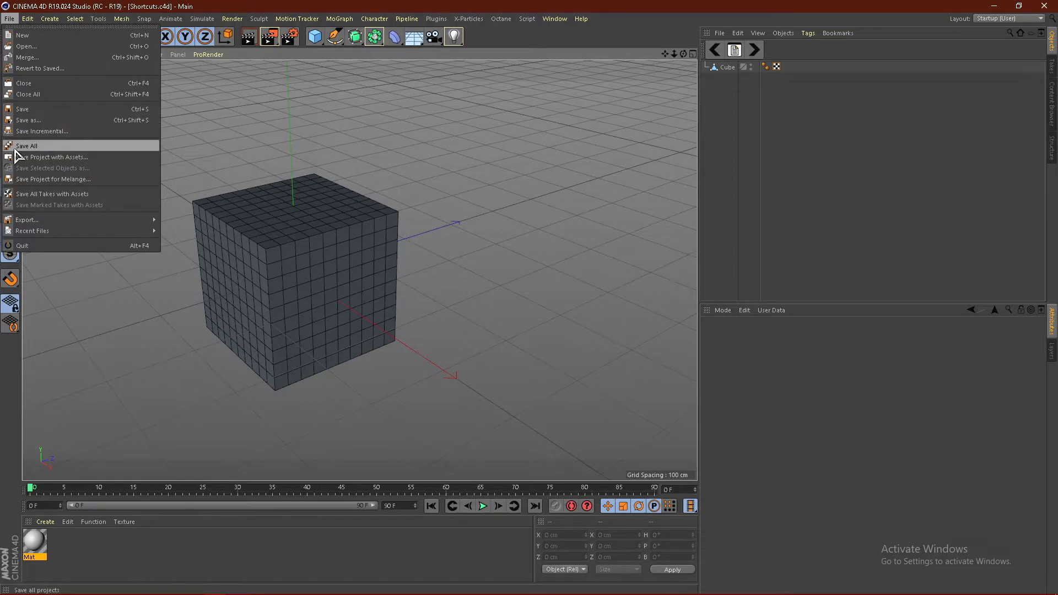
mouse_move(43, 131)
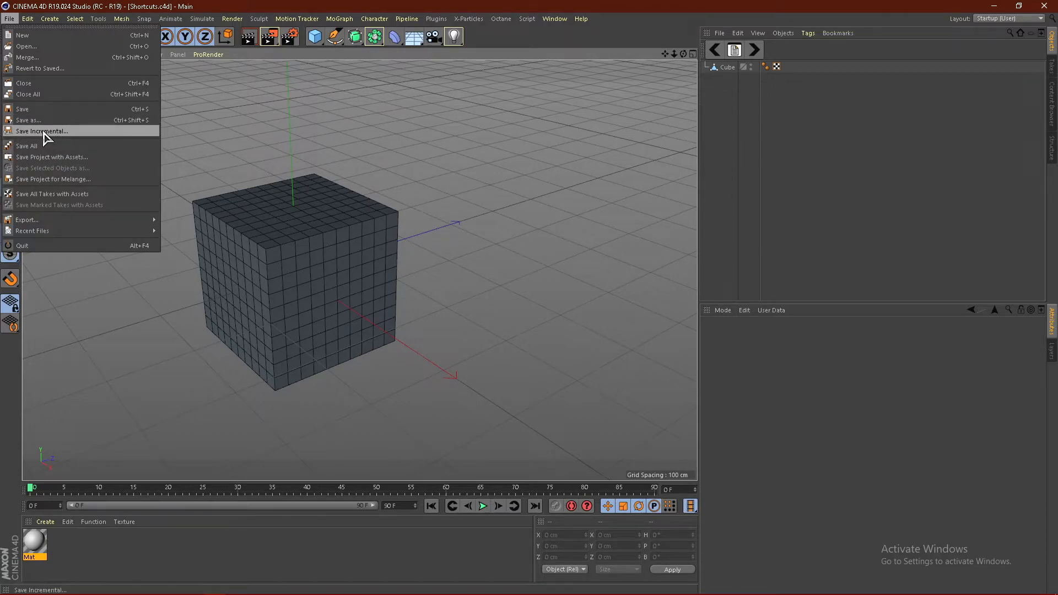
left_click(42, 131)
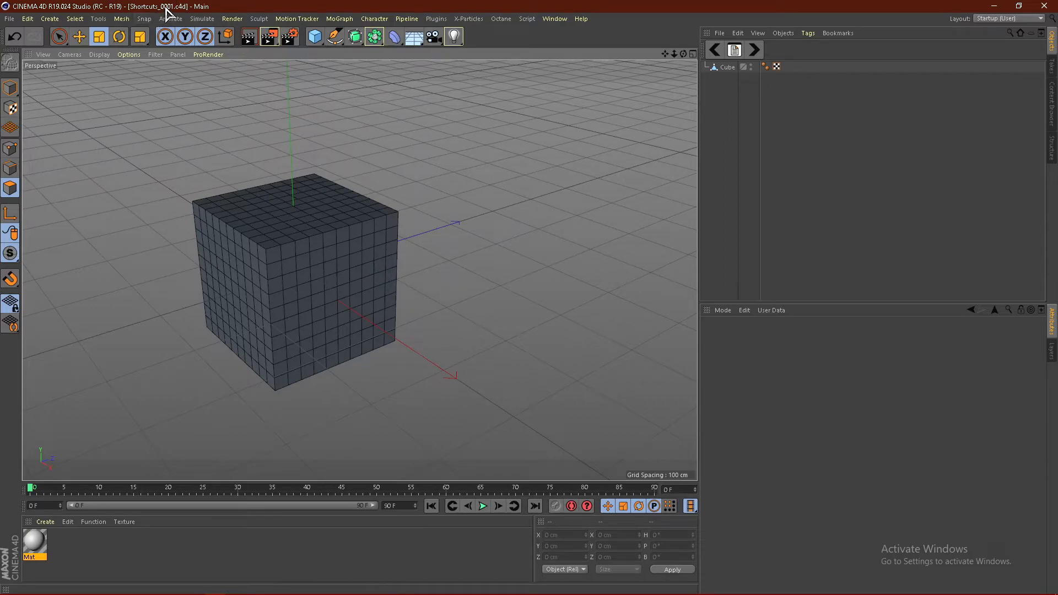
mouse_move(172, 15)
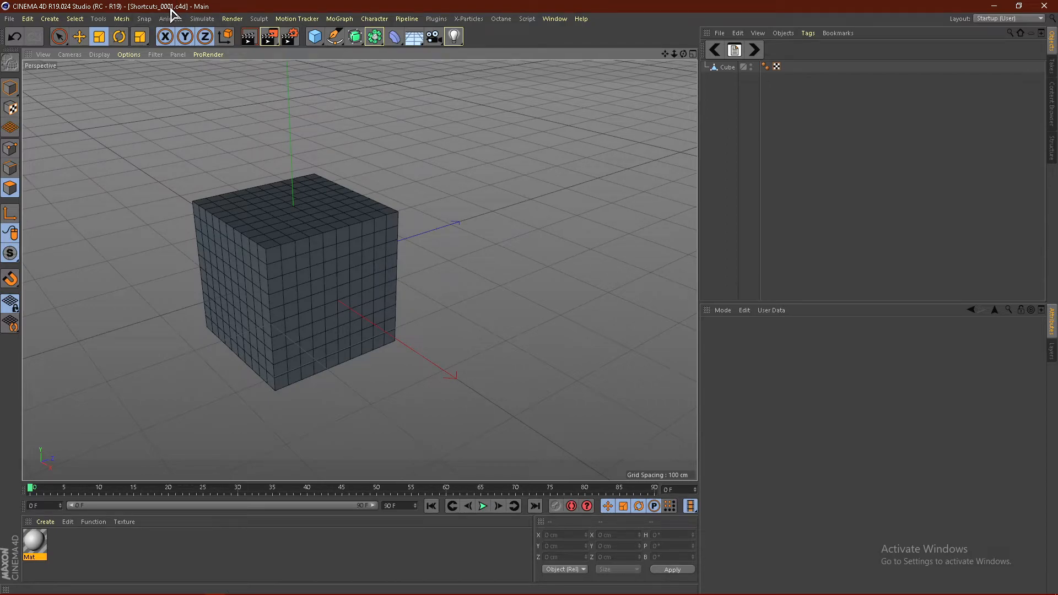
Save incrementally again as Shortcuts_0002.c4d and review the File menu save options
left_click(10, 19)
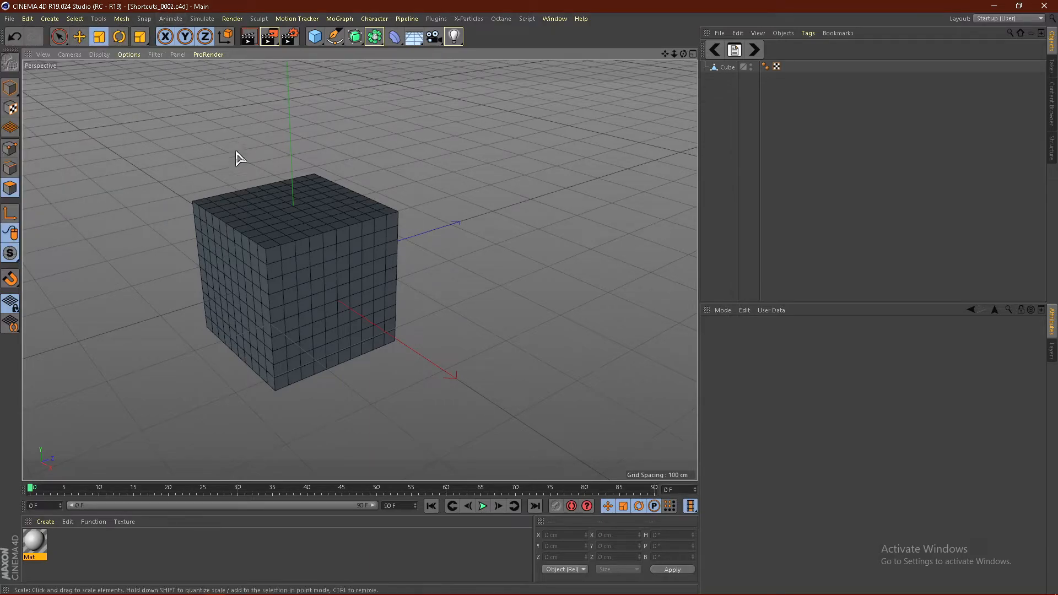
mouse_move(184, 227)
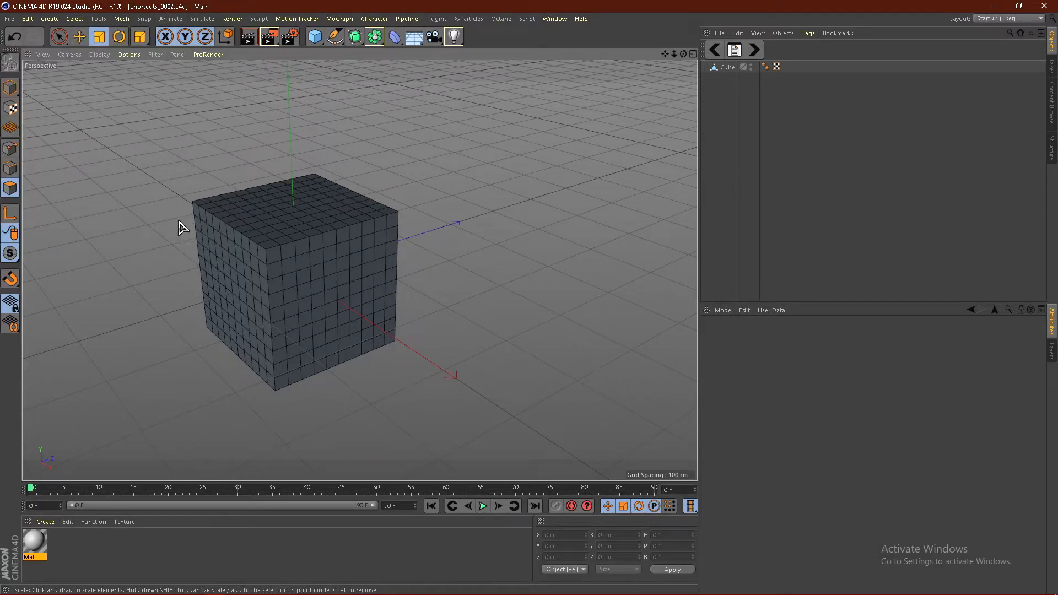
mouse_move(172, 236)
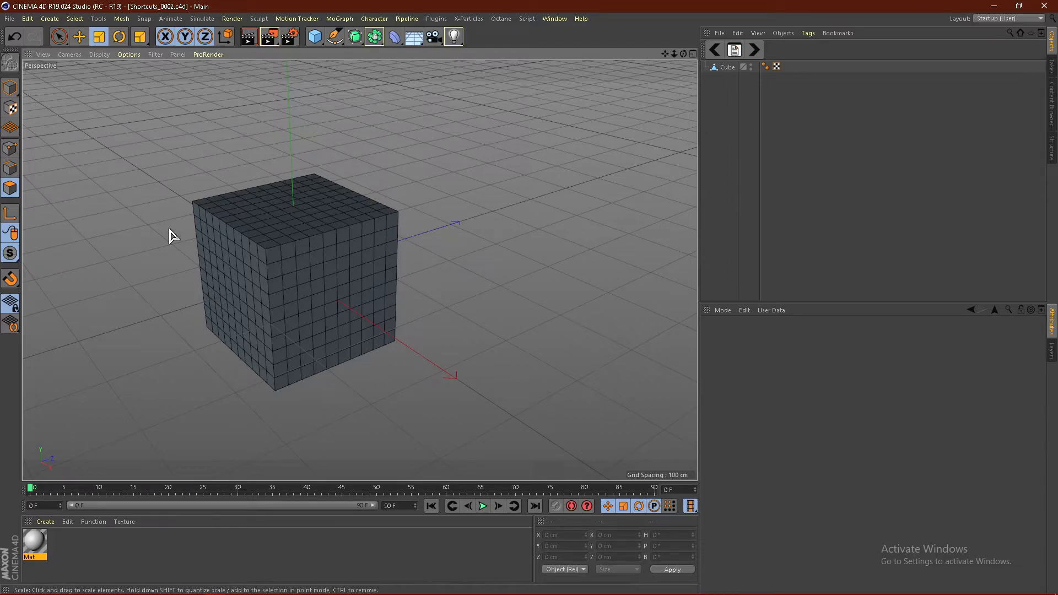
left_click(77, 36)
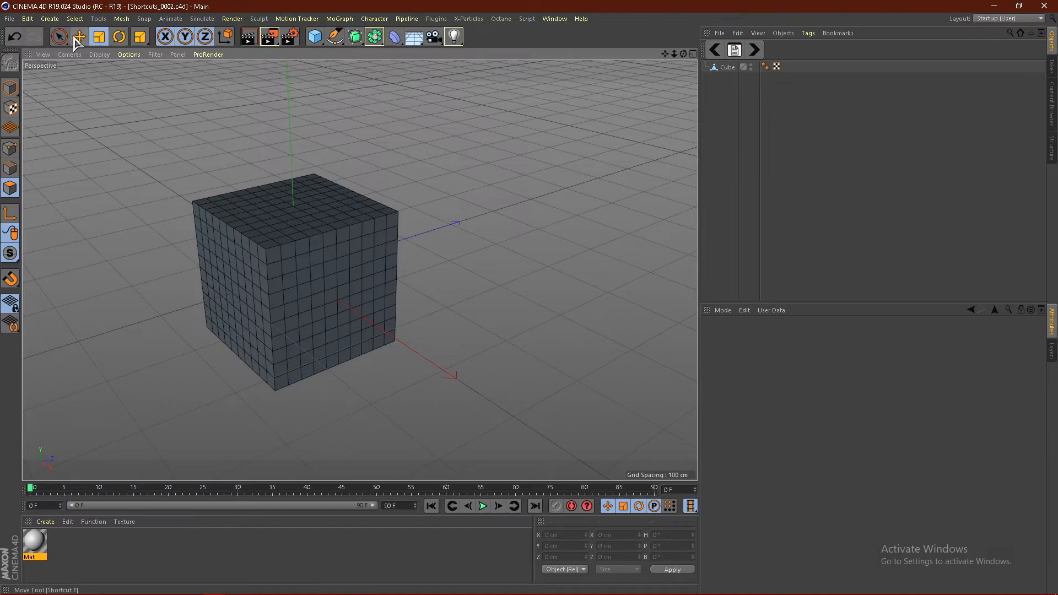
left_click(9, 19)
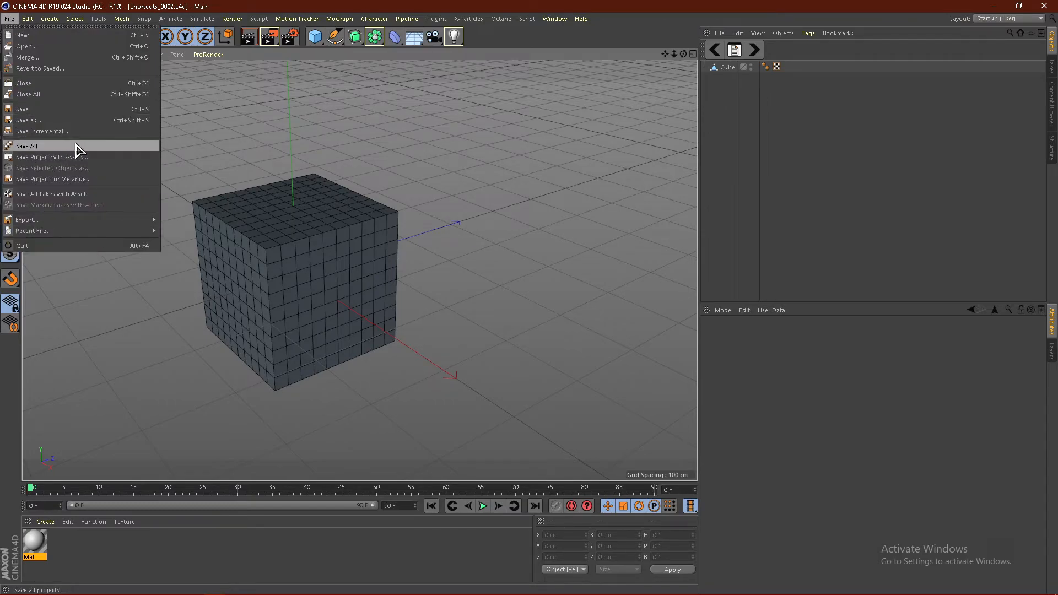
mouse_move(61, 132)
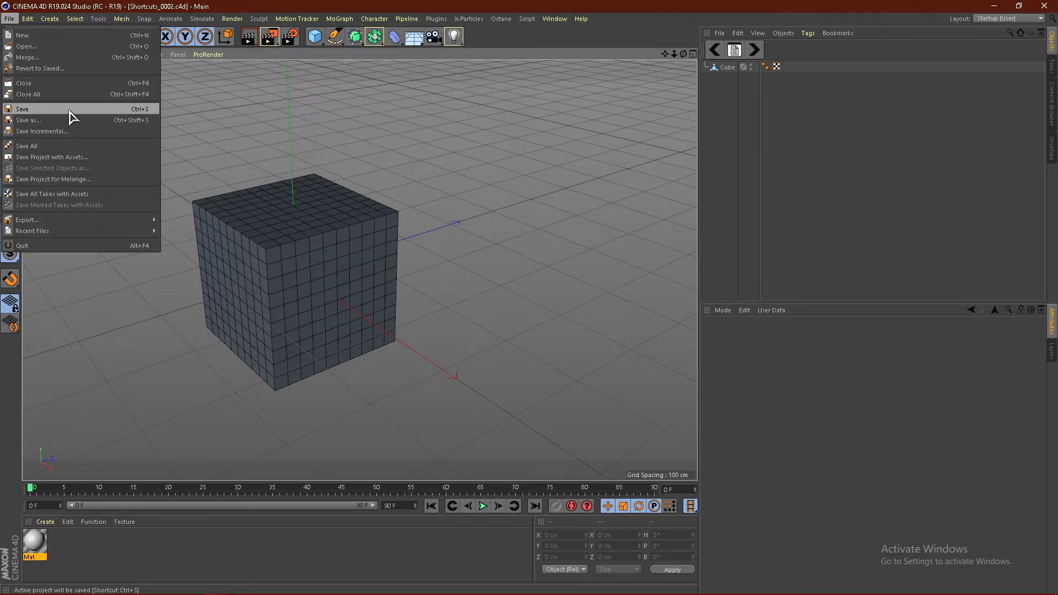
mouse_move(74, 131)
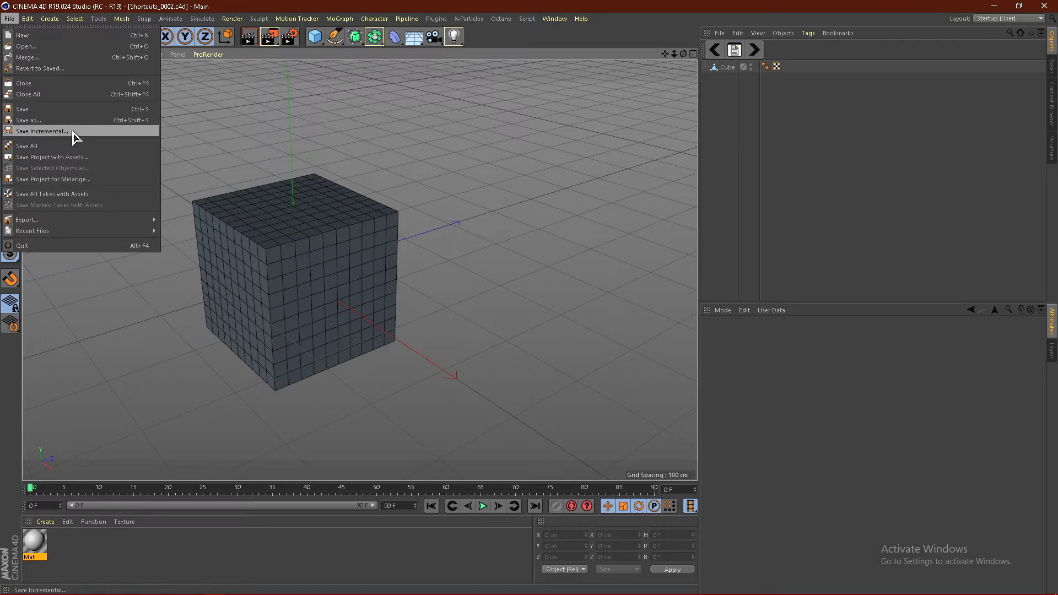